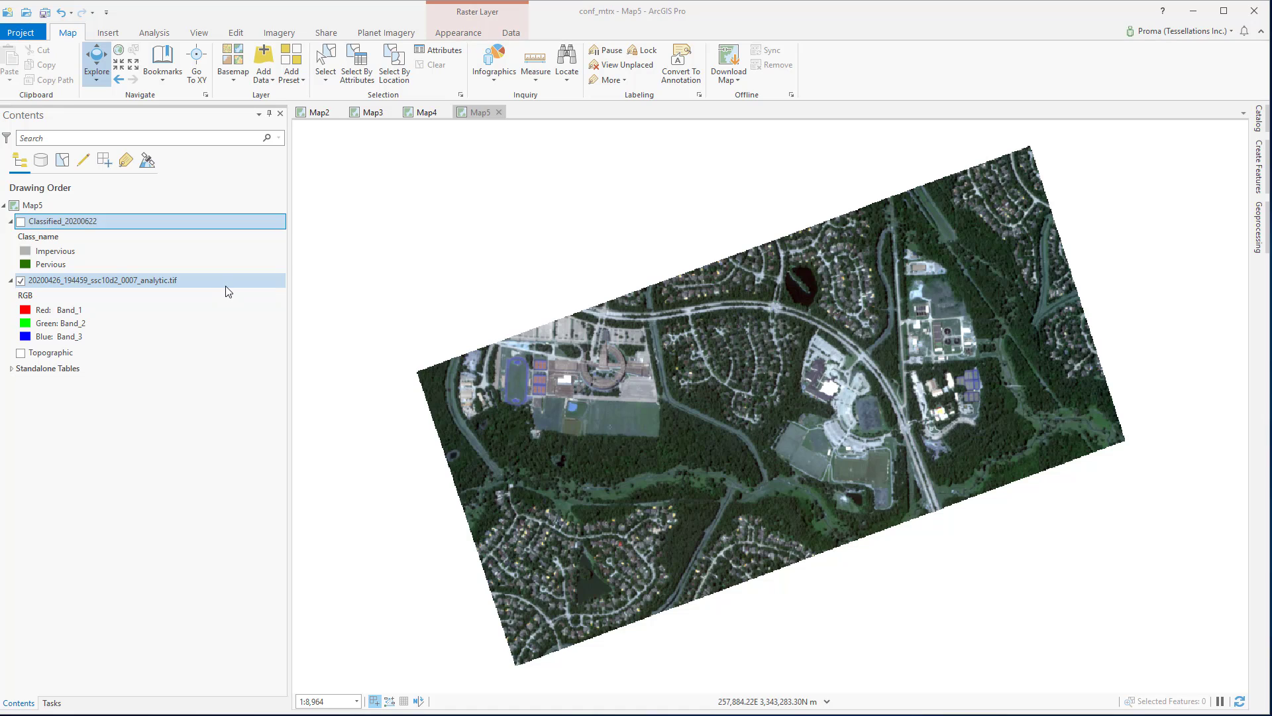
Compare the Classified_20200622 impervious/pervious layer against the satellite imagery by toggling it on and off
left_click(103, 280)
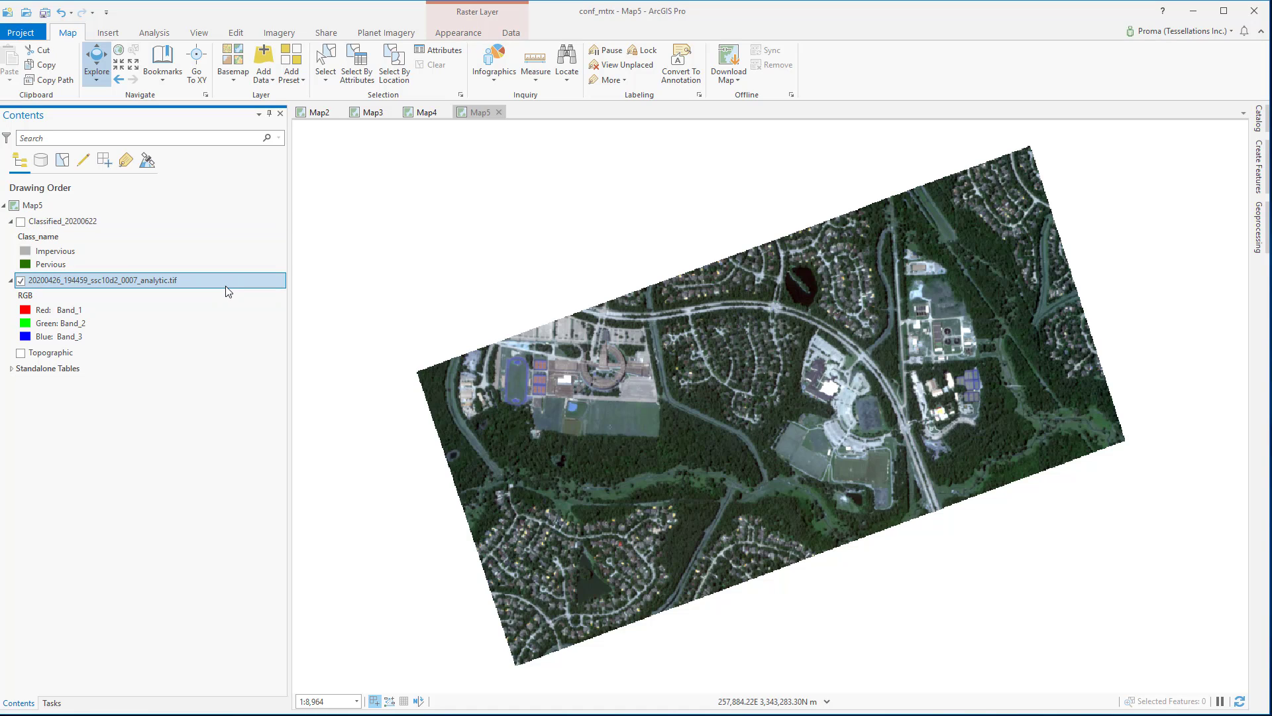
left_click(63, 222)
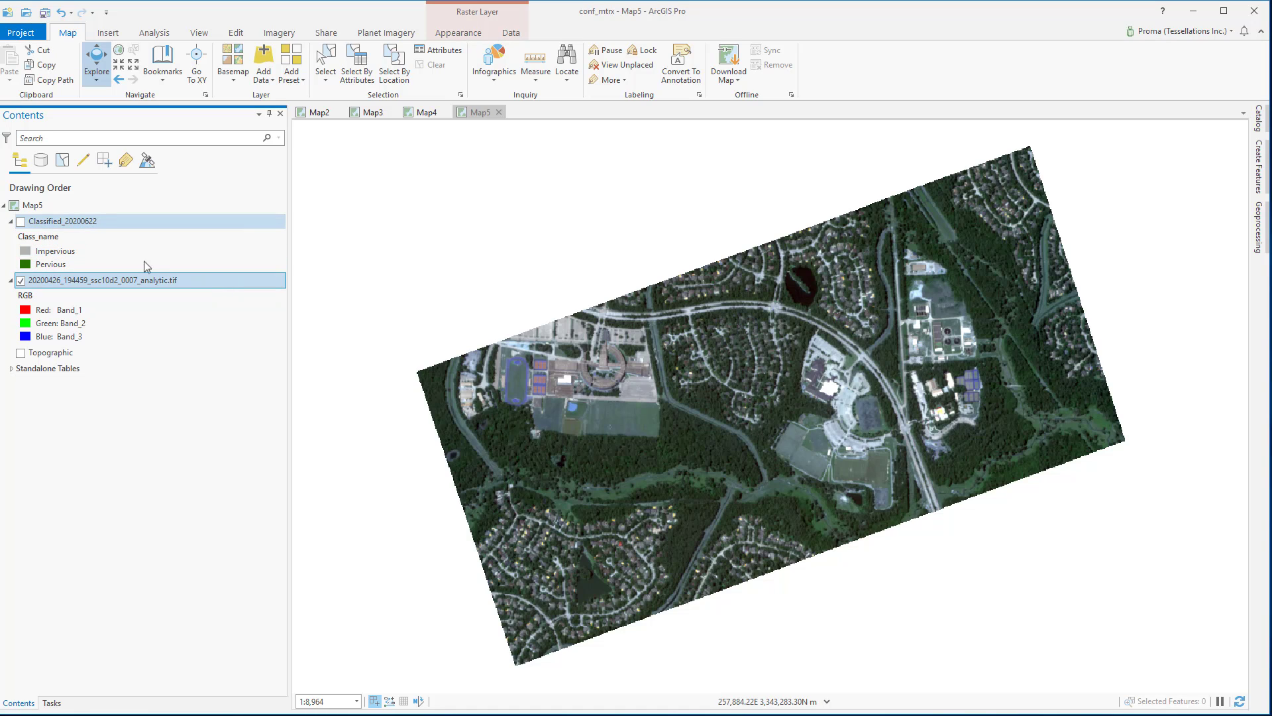
left_click(20, 222)
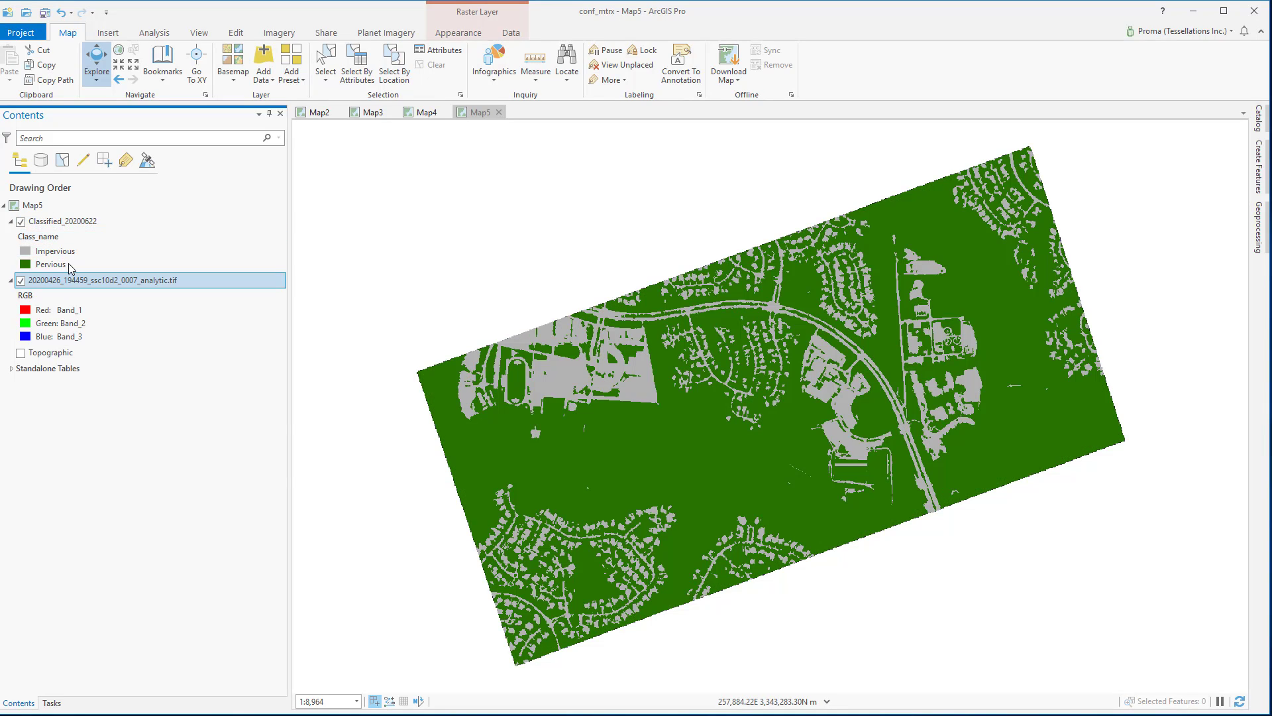
left_click(20, 221)
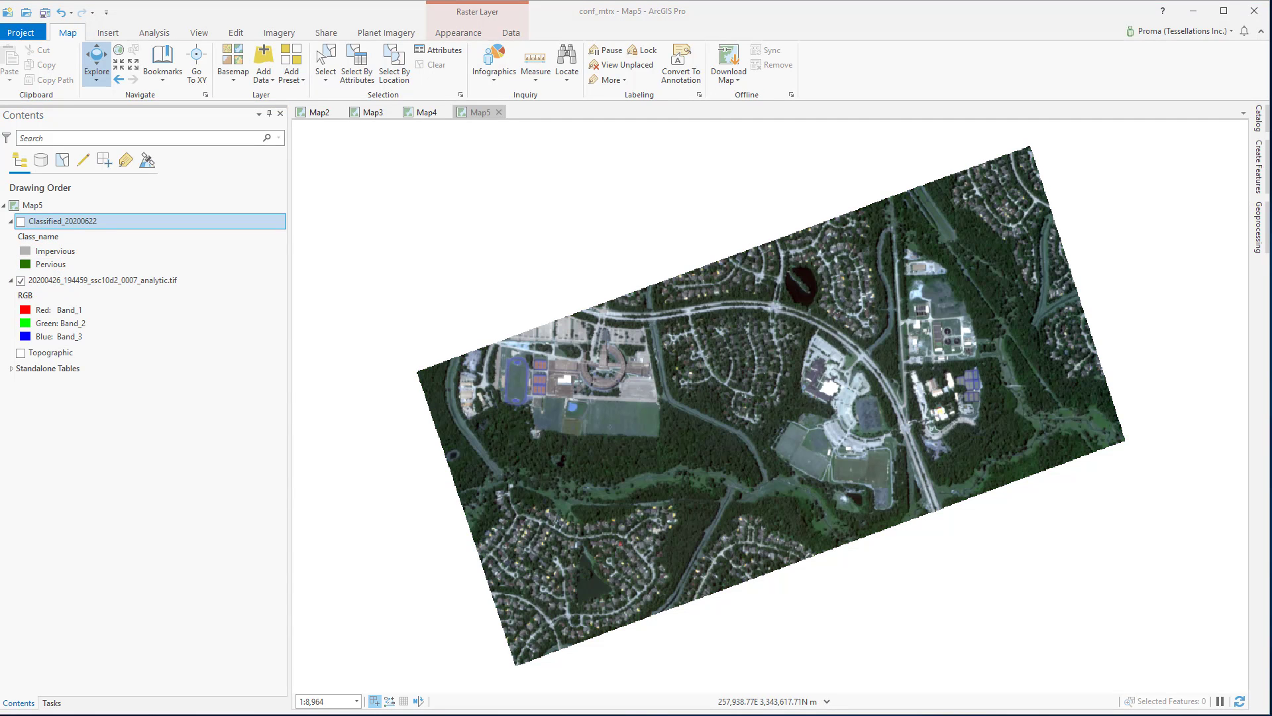
left_click(50, 263)
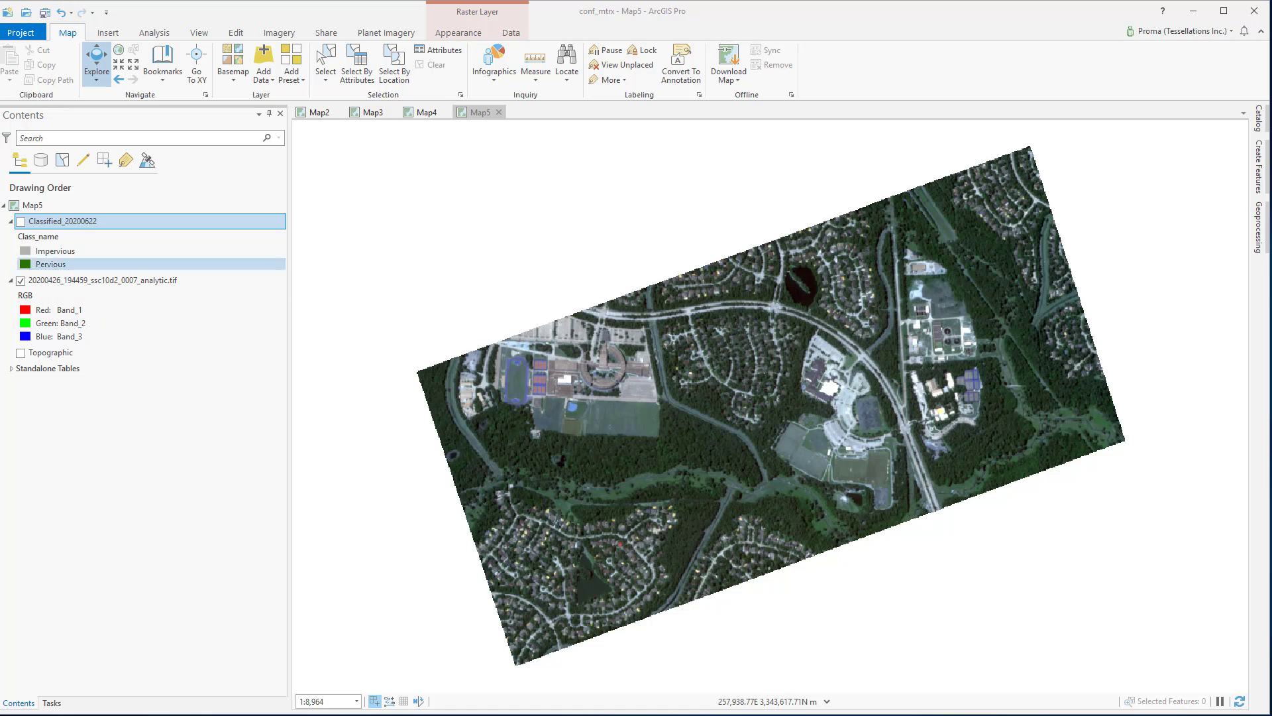
left_click(104, 280)
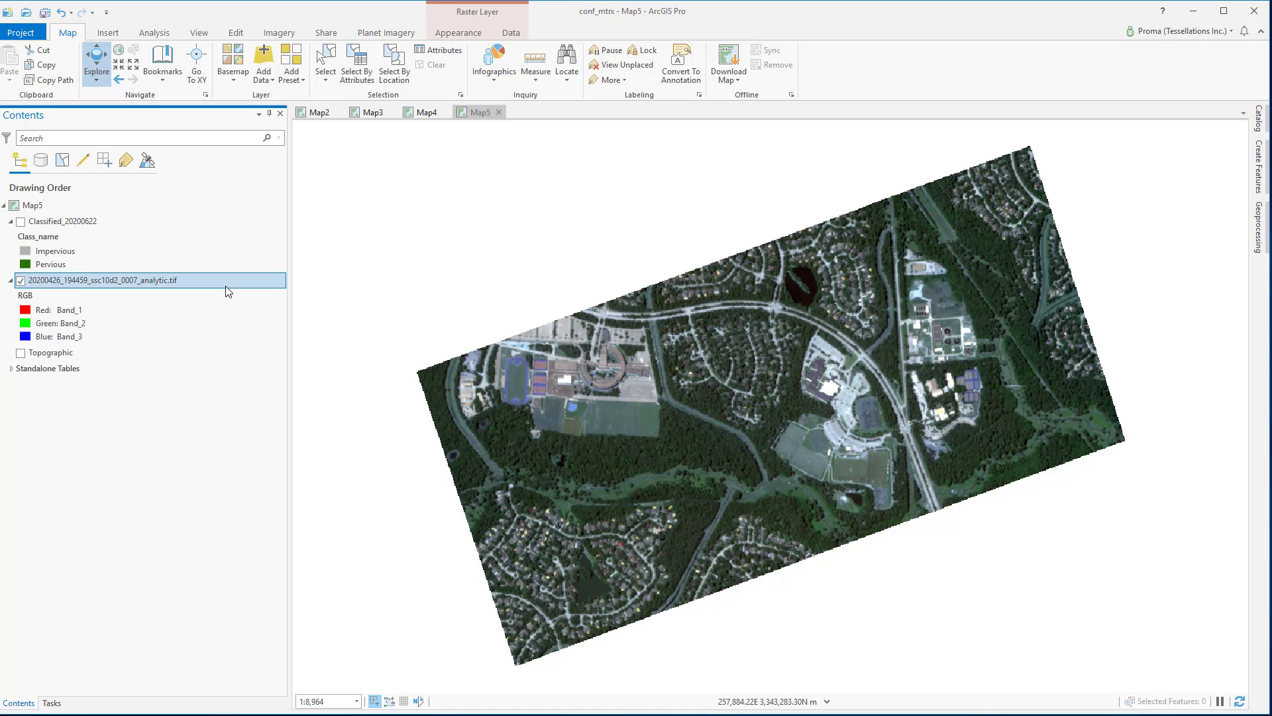
left_click(64, 221)
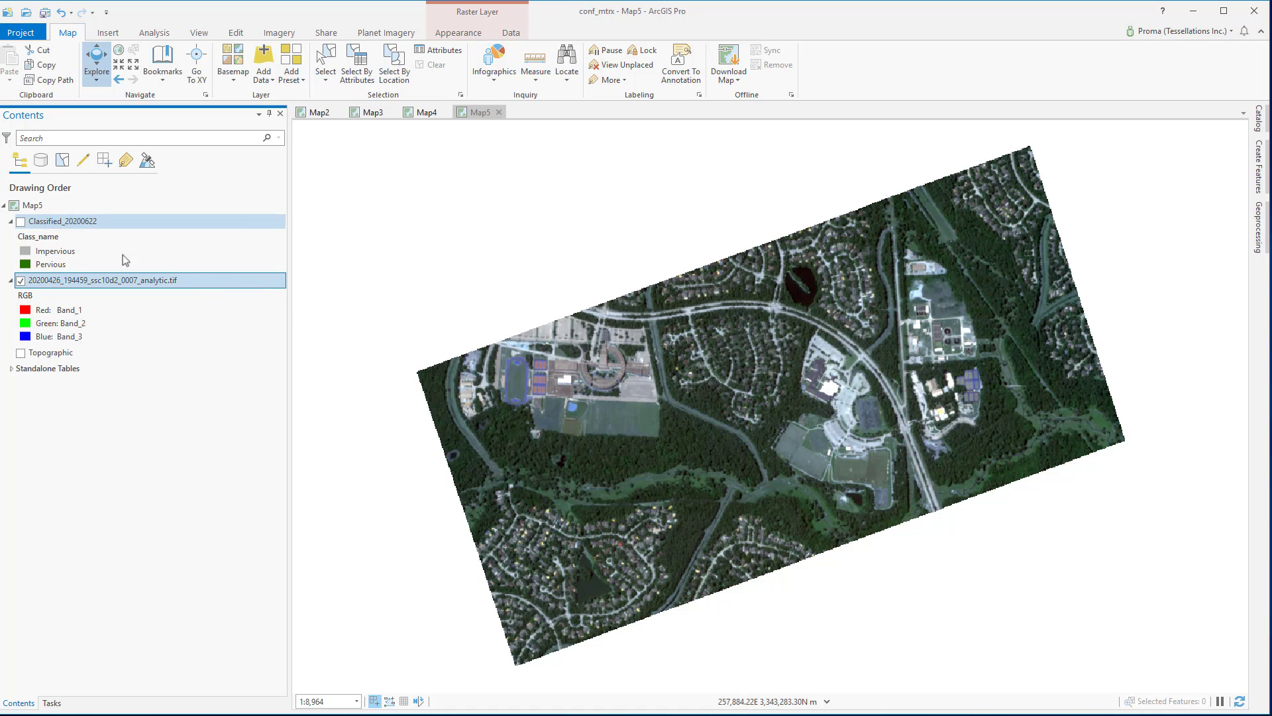
left_click(20, 221)
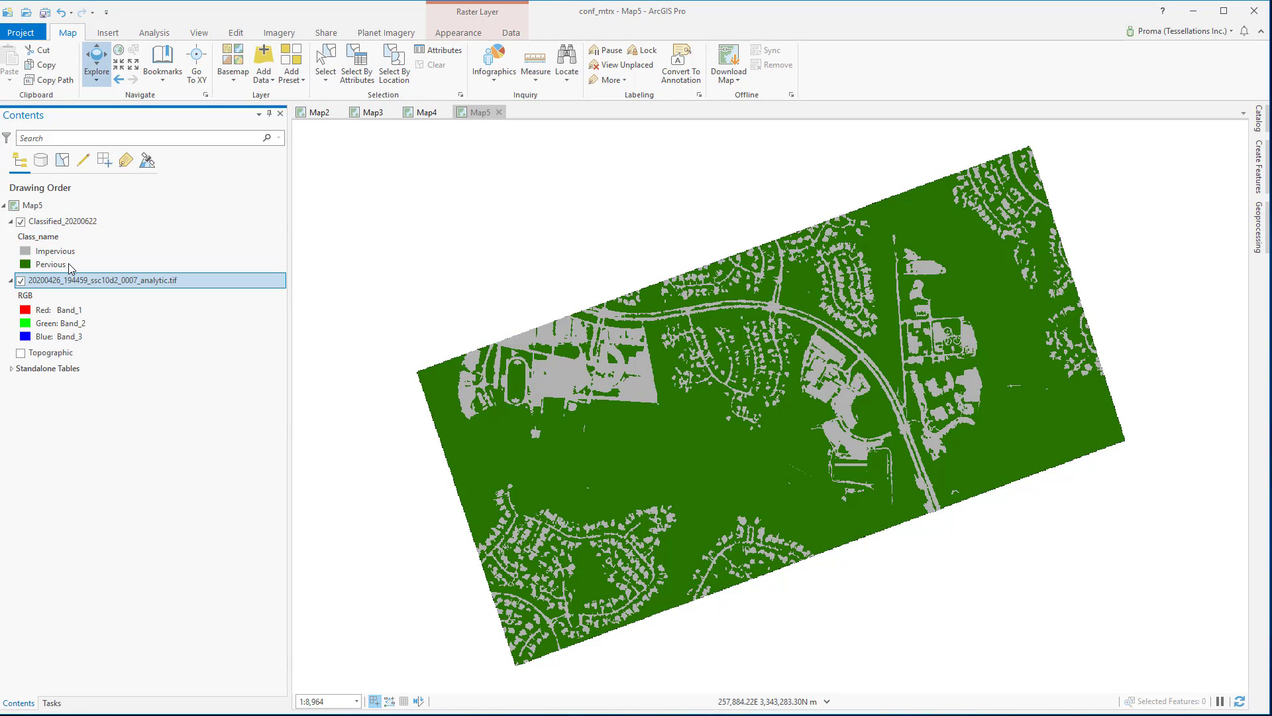
left_click(50, 264)
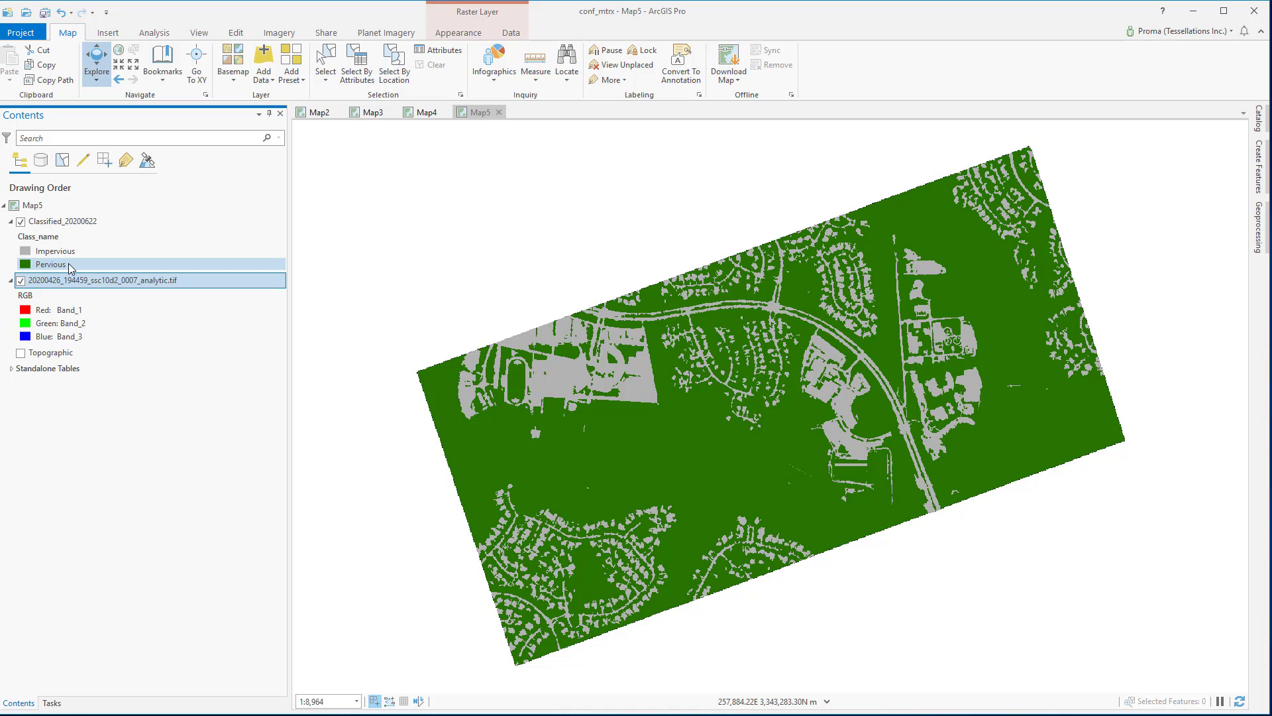
left_click(20, 221)
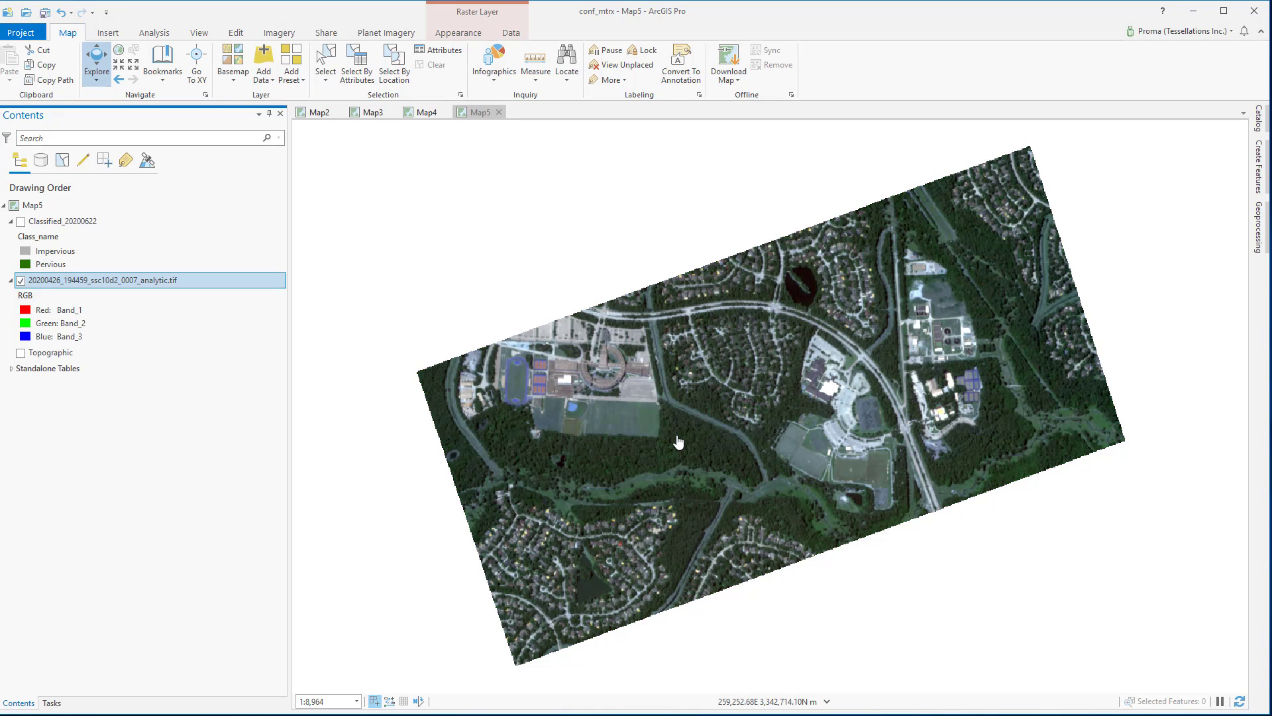
mouse_move(709, 446)
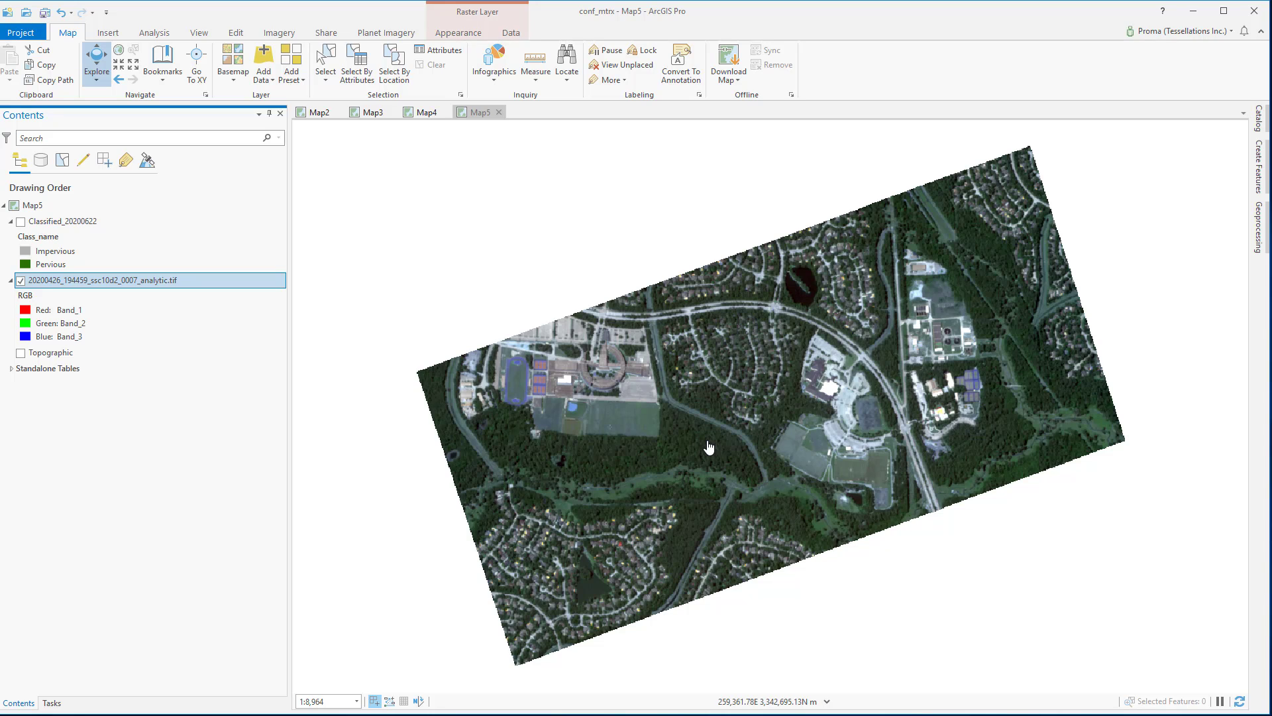
Configure Create Accuracy Assessment Points: input Classified_20200622, output accu_pt, target Classified, 100 points, Stratified random
left_click(707, 446)
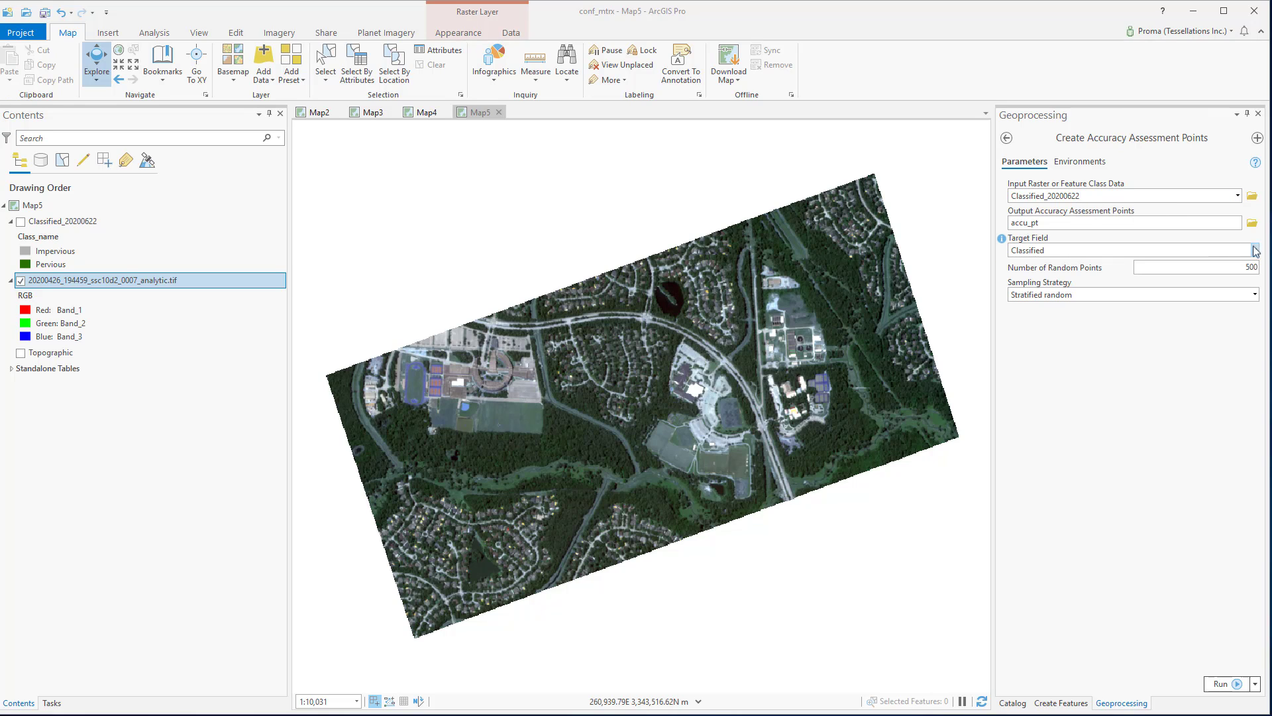
left_click(1255, 251)
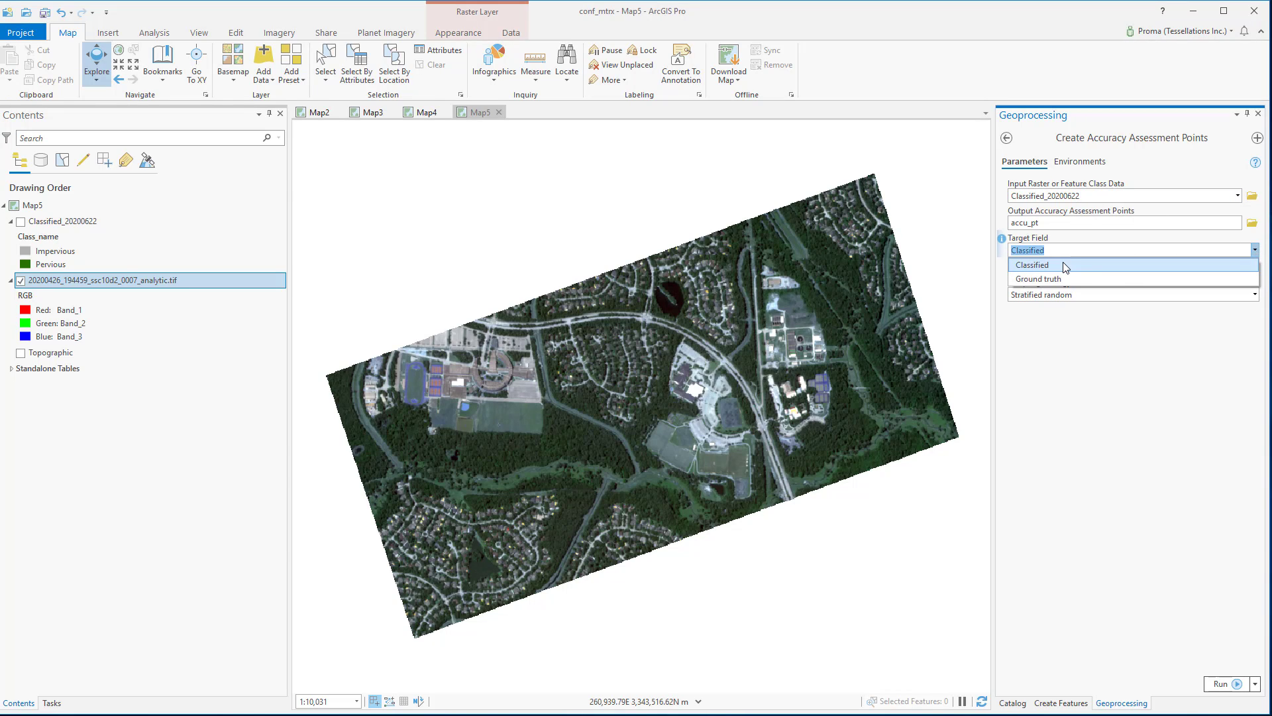
left_click(1032, 265)
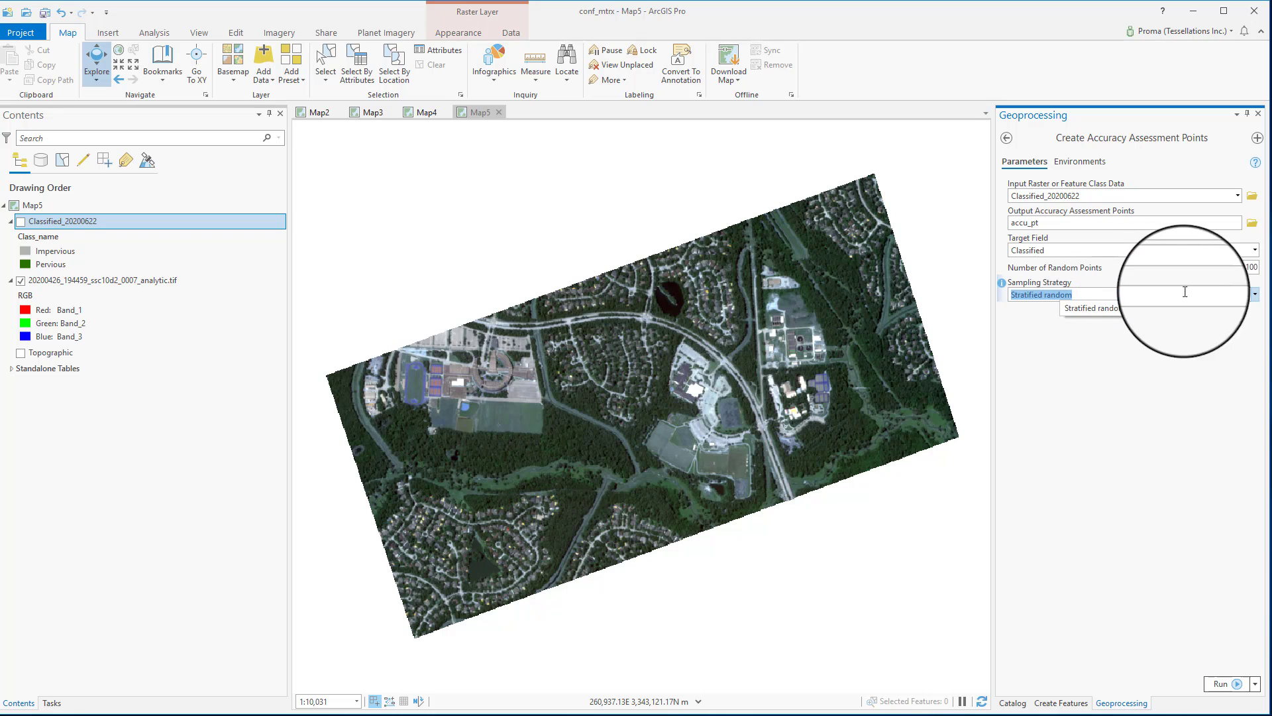
left_click(1253, 294)
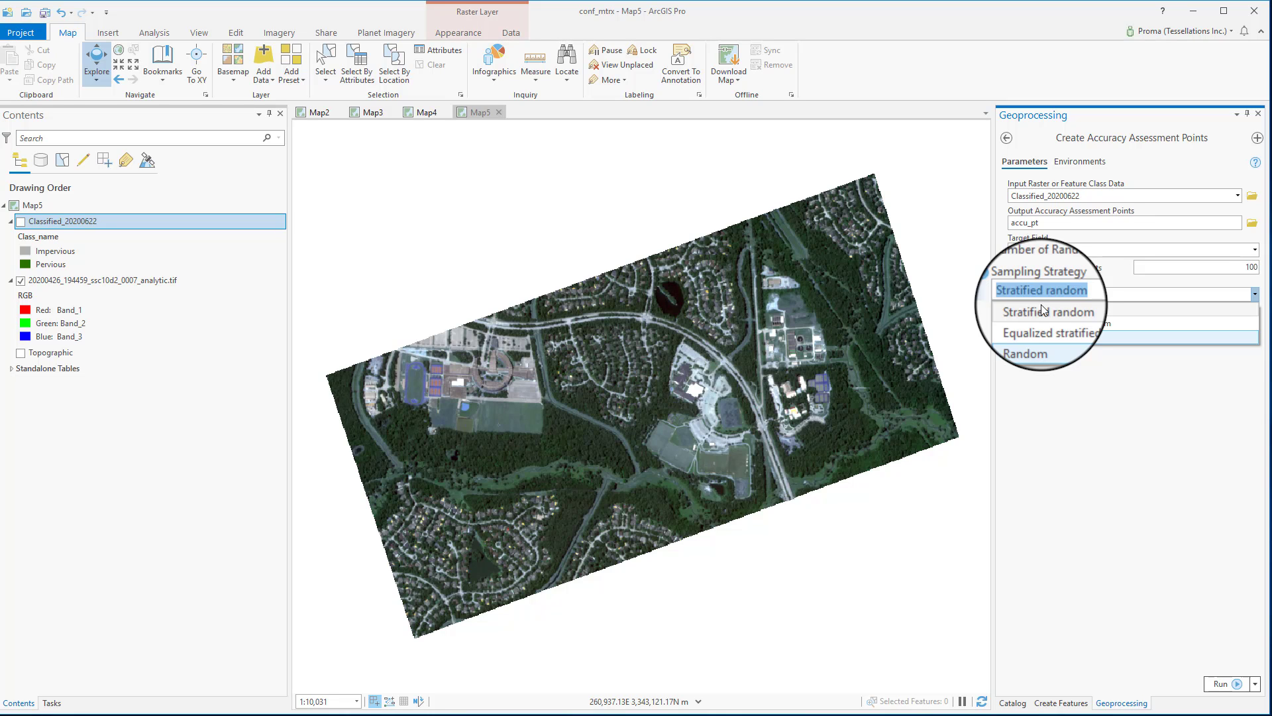
left_click(1219, 684)
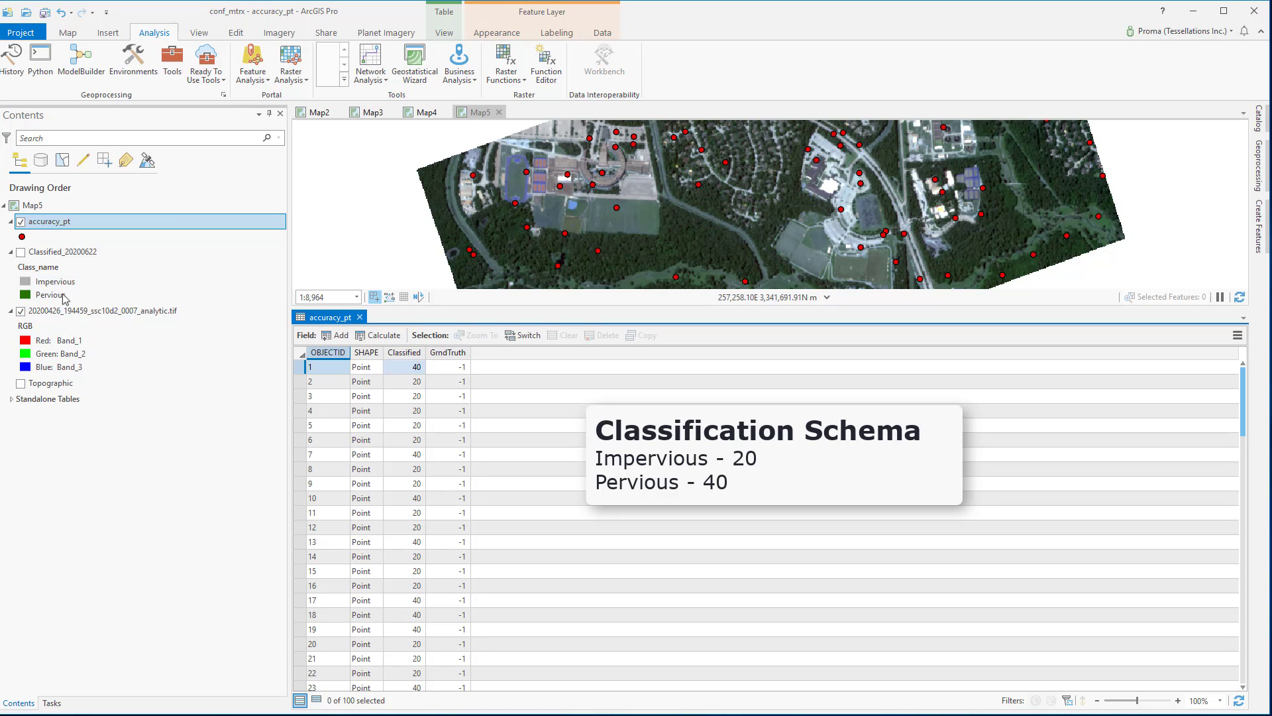
Select the first accuracy_pt record in the attribute table and zoom the map in on it
left_click(51, 294)
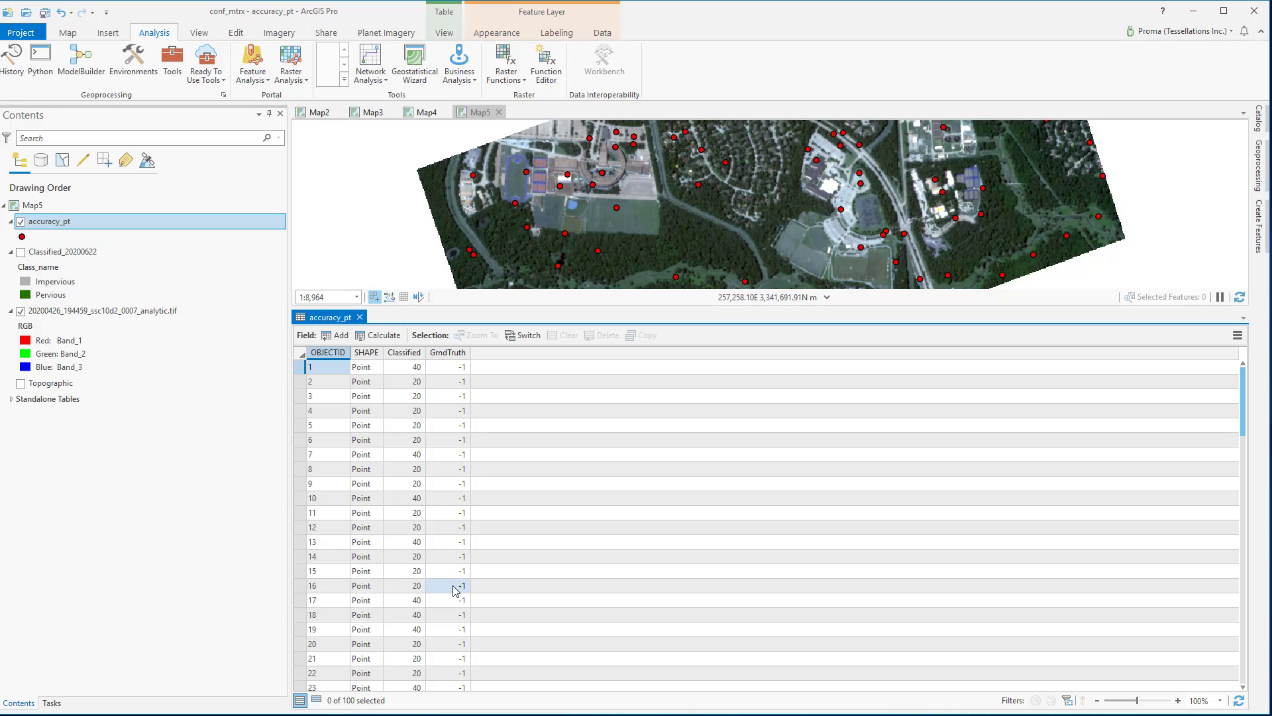
left_click(308, 367)
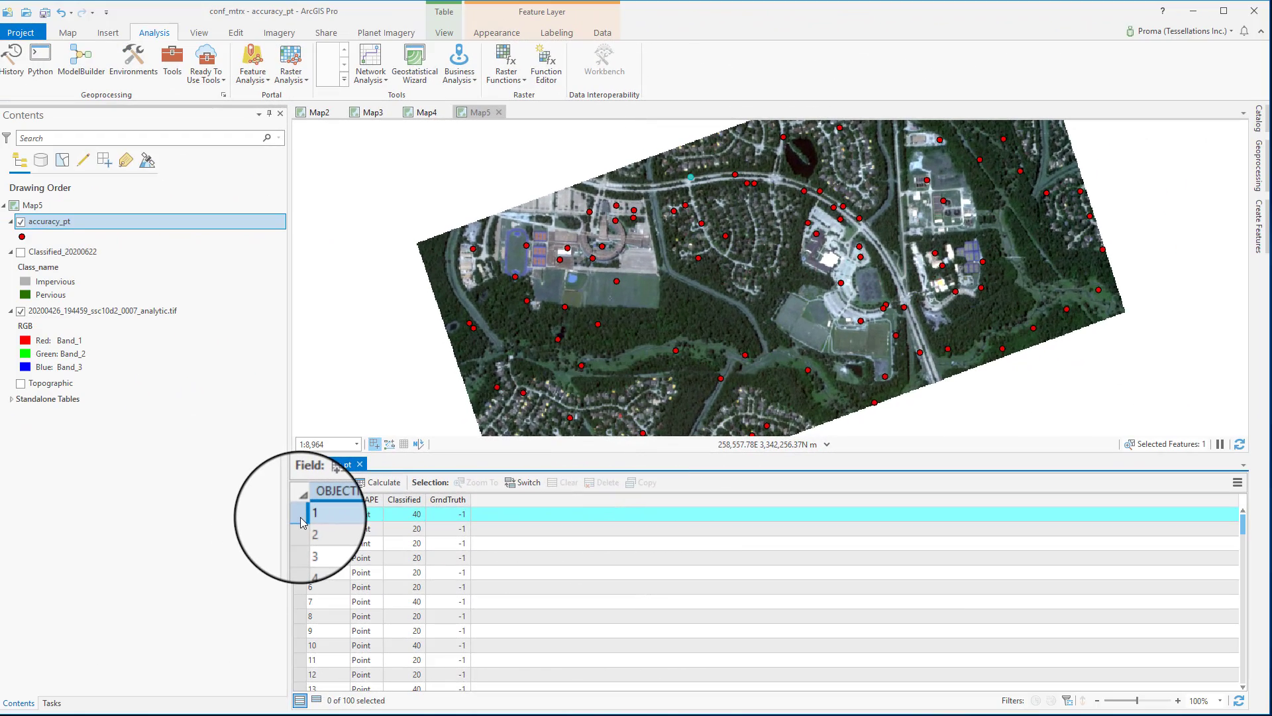
left_click(315, 513)
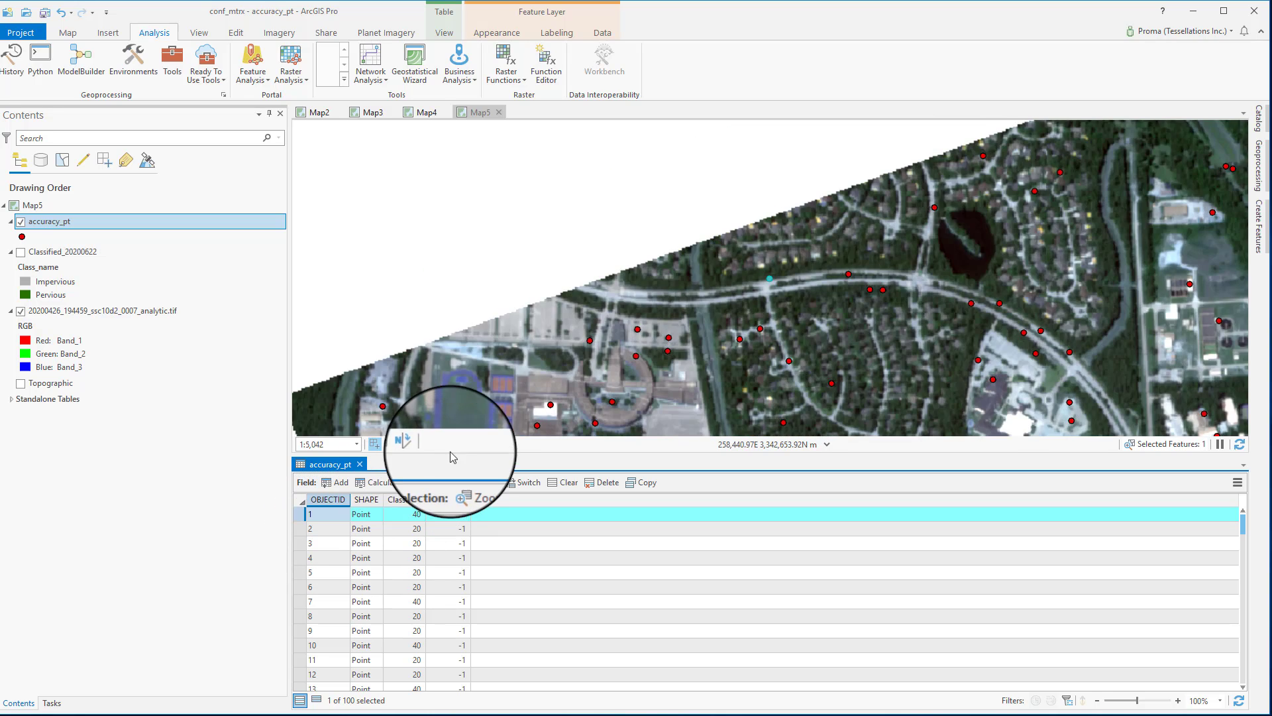
left_click(474, 482)
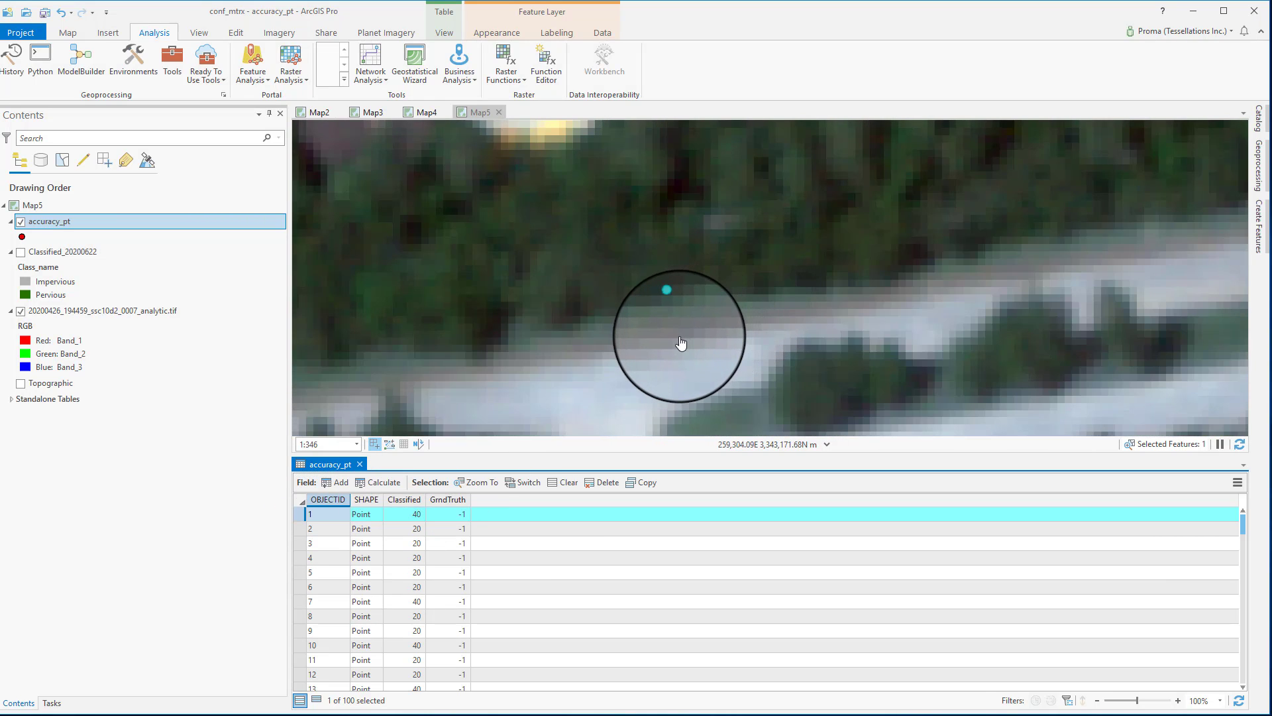
scroll("down", 3)
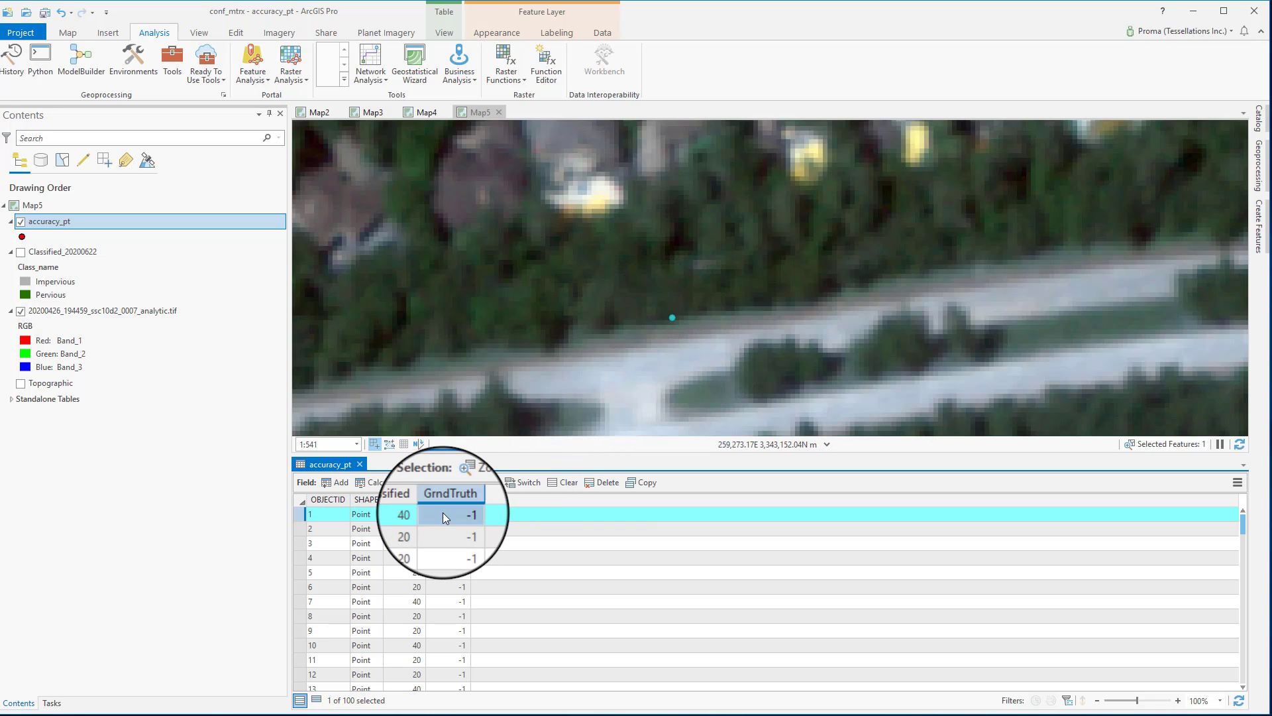
Enter GrndTruth 40 (pervious) for the first accuracy point
double_click(453, 514)
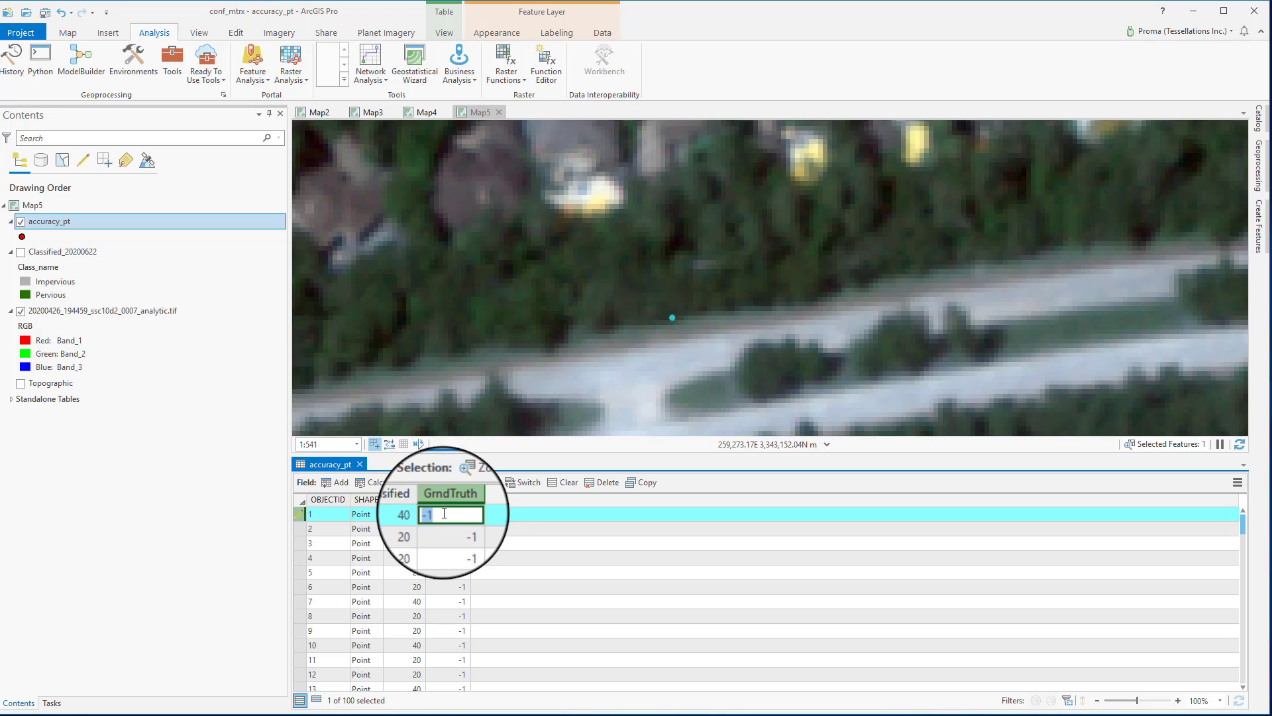
type("40")
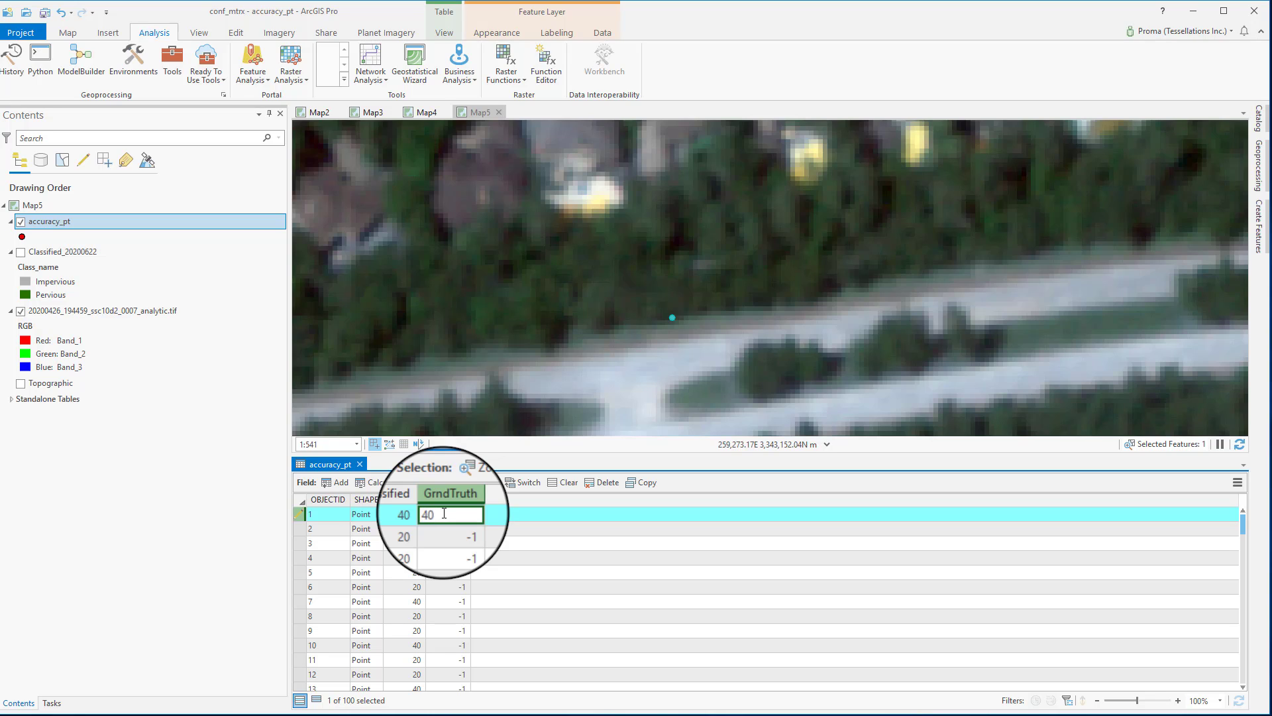
right_click(400, 500)
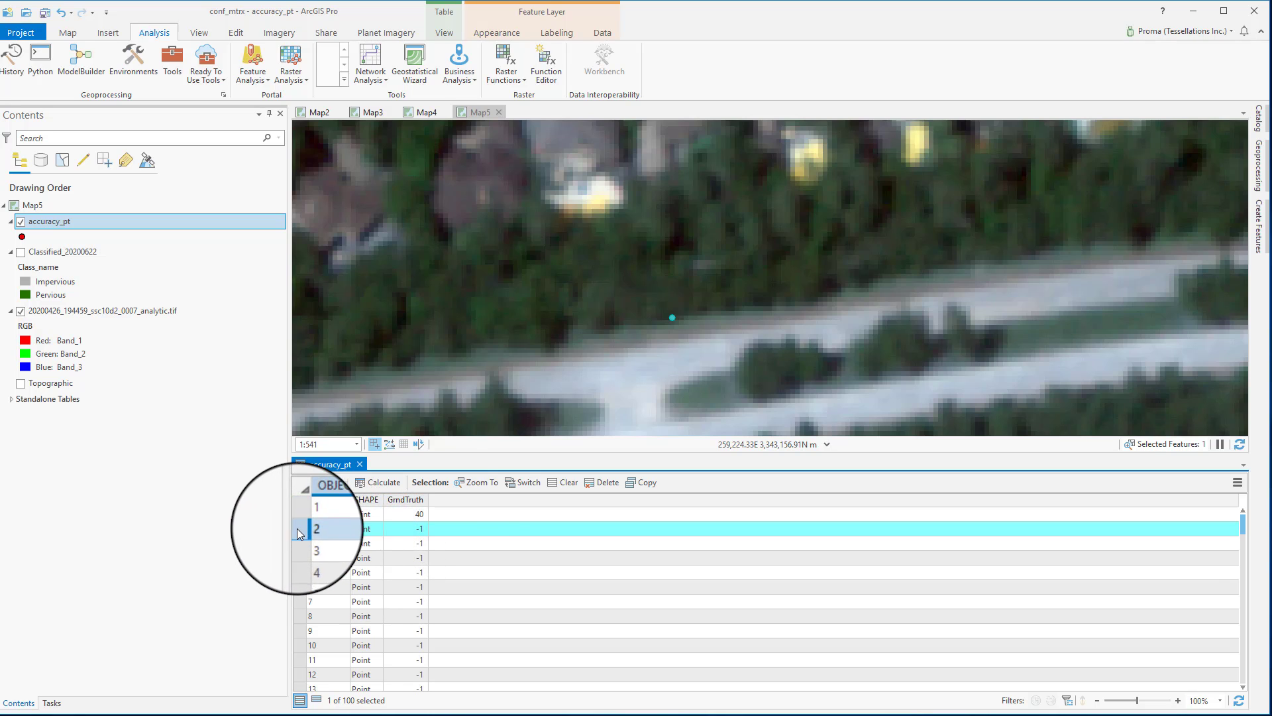
Select and zoom to the second accuracy point and record GrndTruth 20 (impervious)
left_click(476, 483)
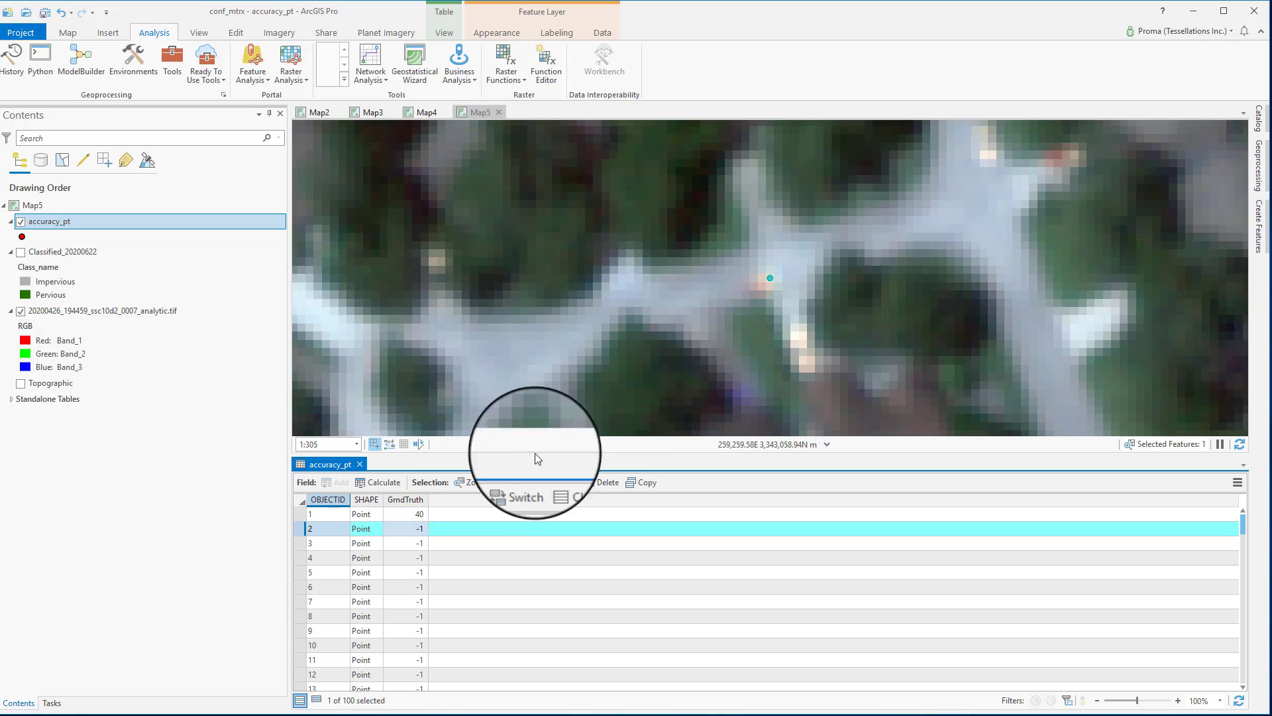
double_click(400, 529)
type("20")
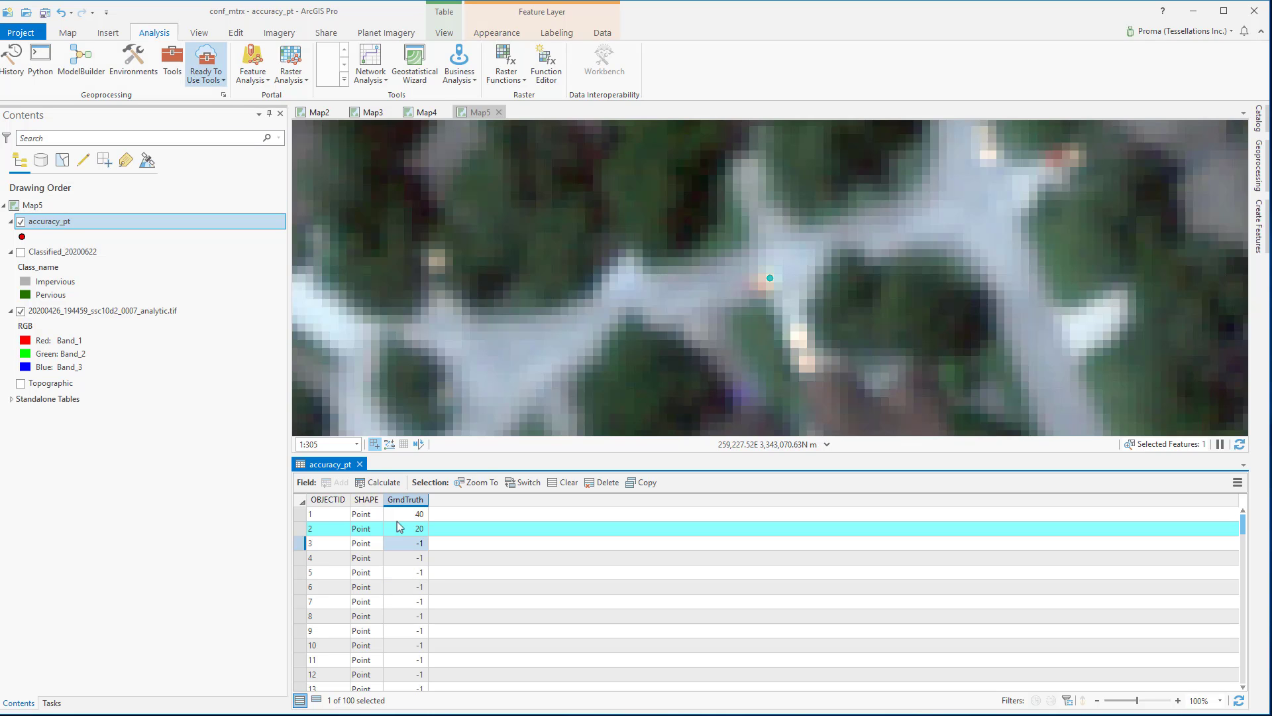
left_click(235, 32)
type("conf_matrix")
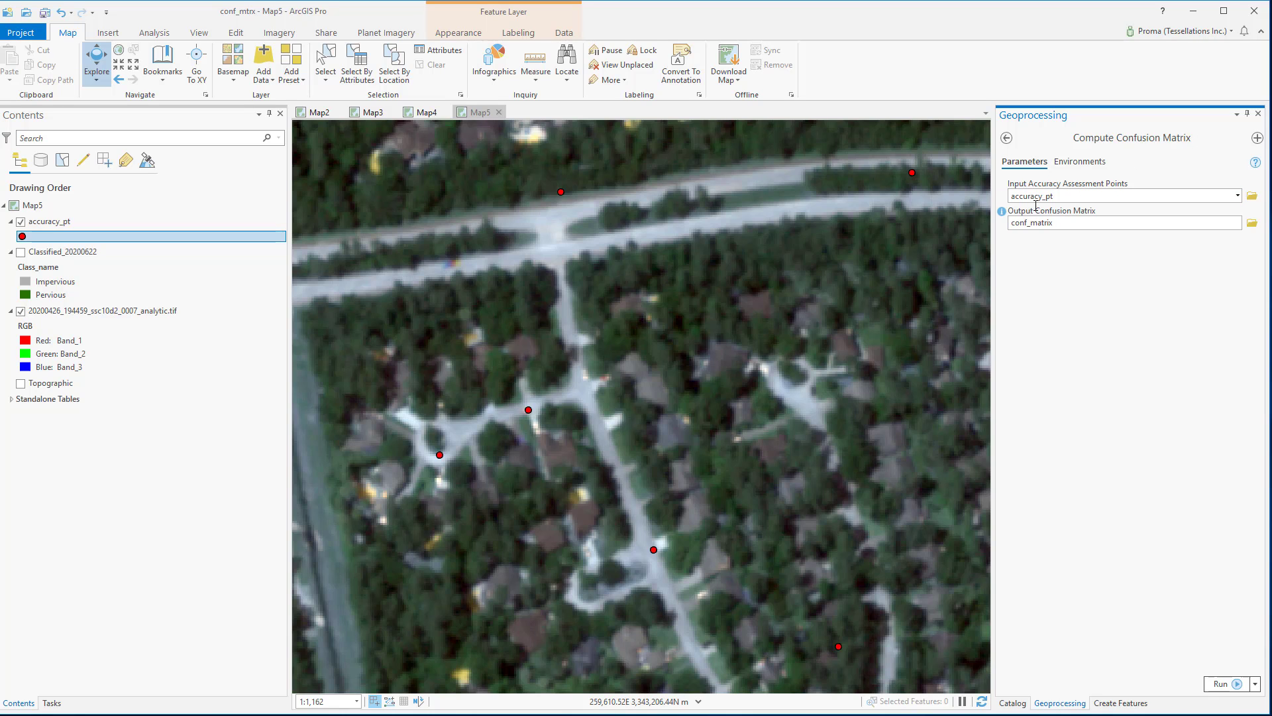
Run Compute Confusion Matrix on accuracy_pt to produce the conf_matrix table
left_click(1219, 683)
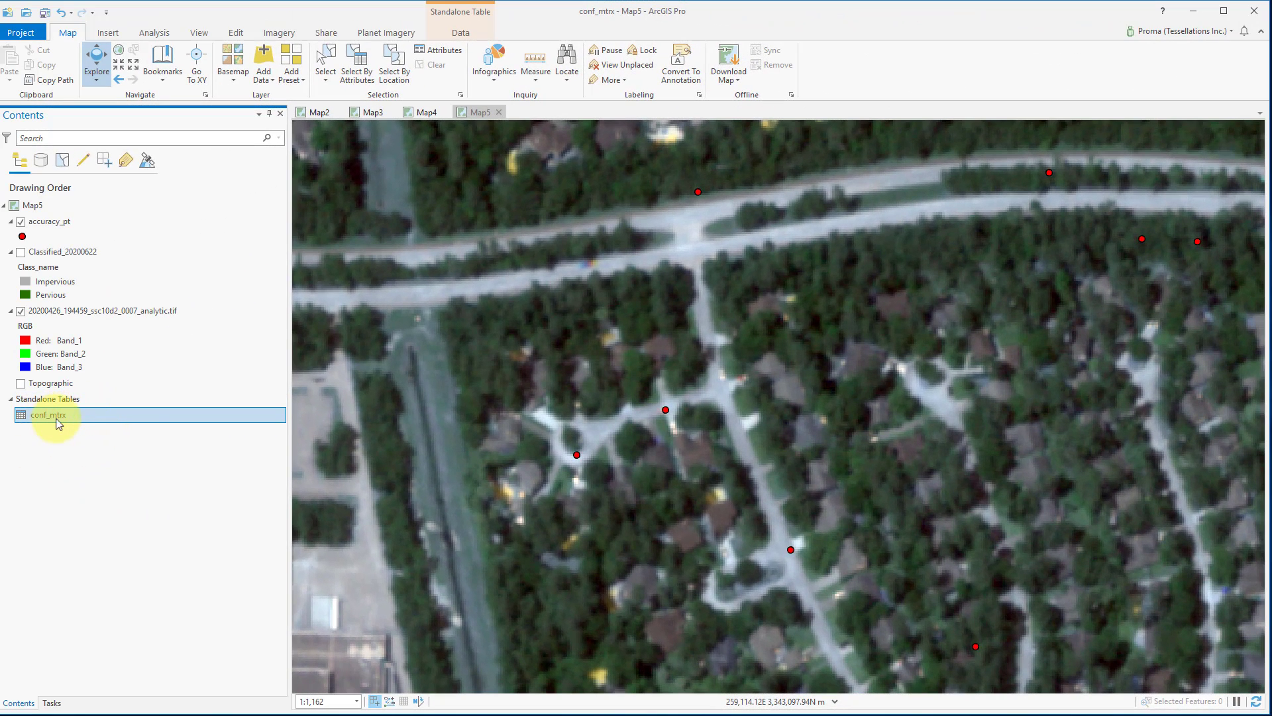
Review the conf_matrix table: C_20 counts 45 and 1, 0.978 accuracy, Kappa 0.88
double_click(48, 415)
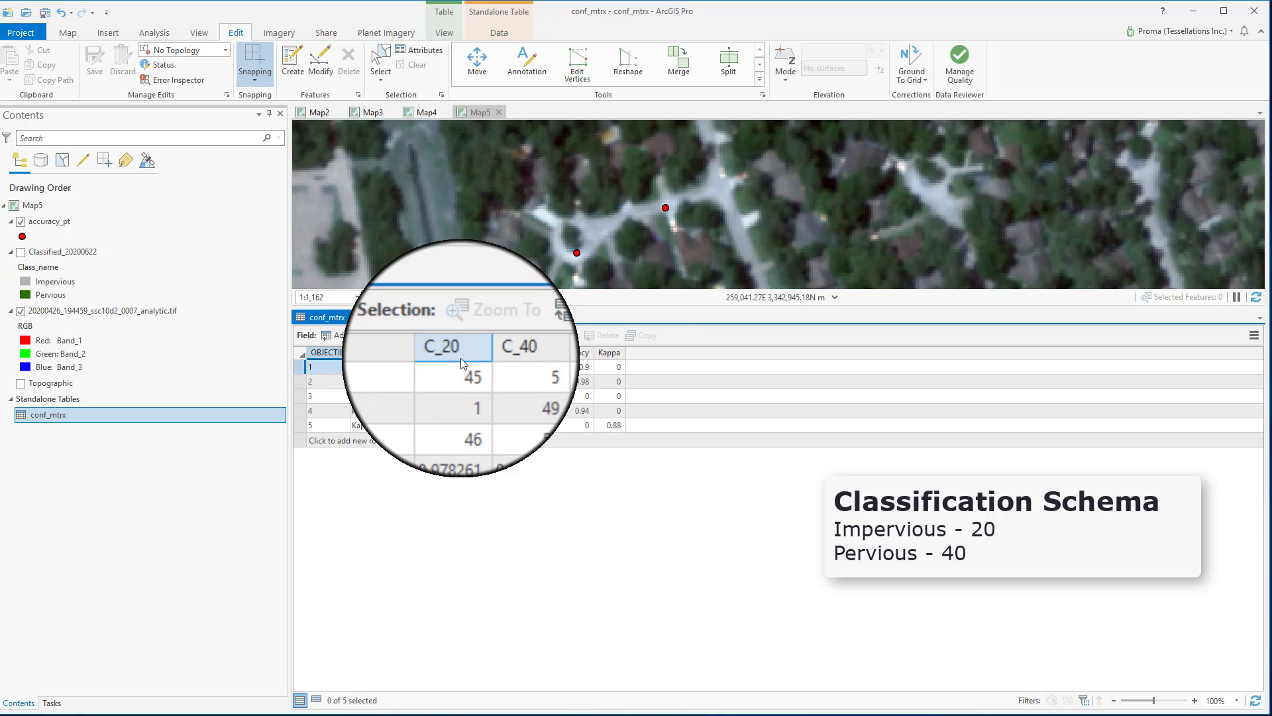
mouse_move(531, 345)
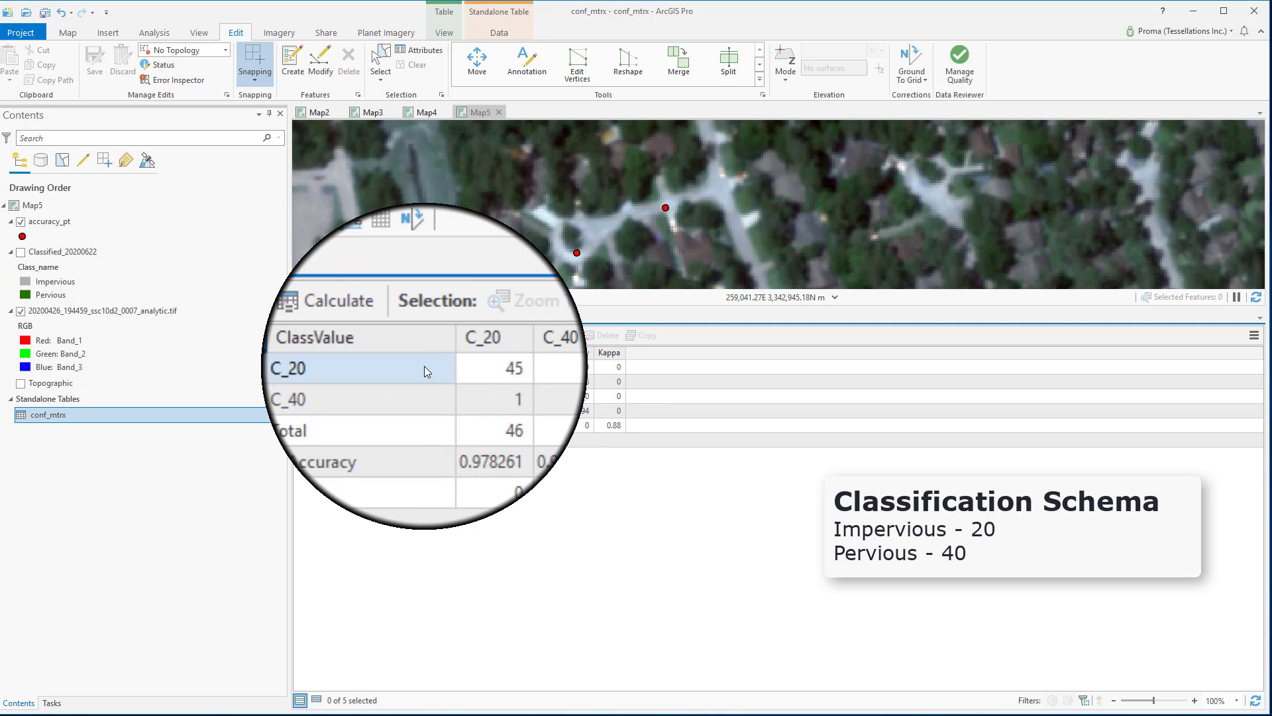
left_click(493, 367)
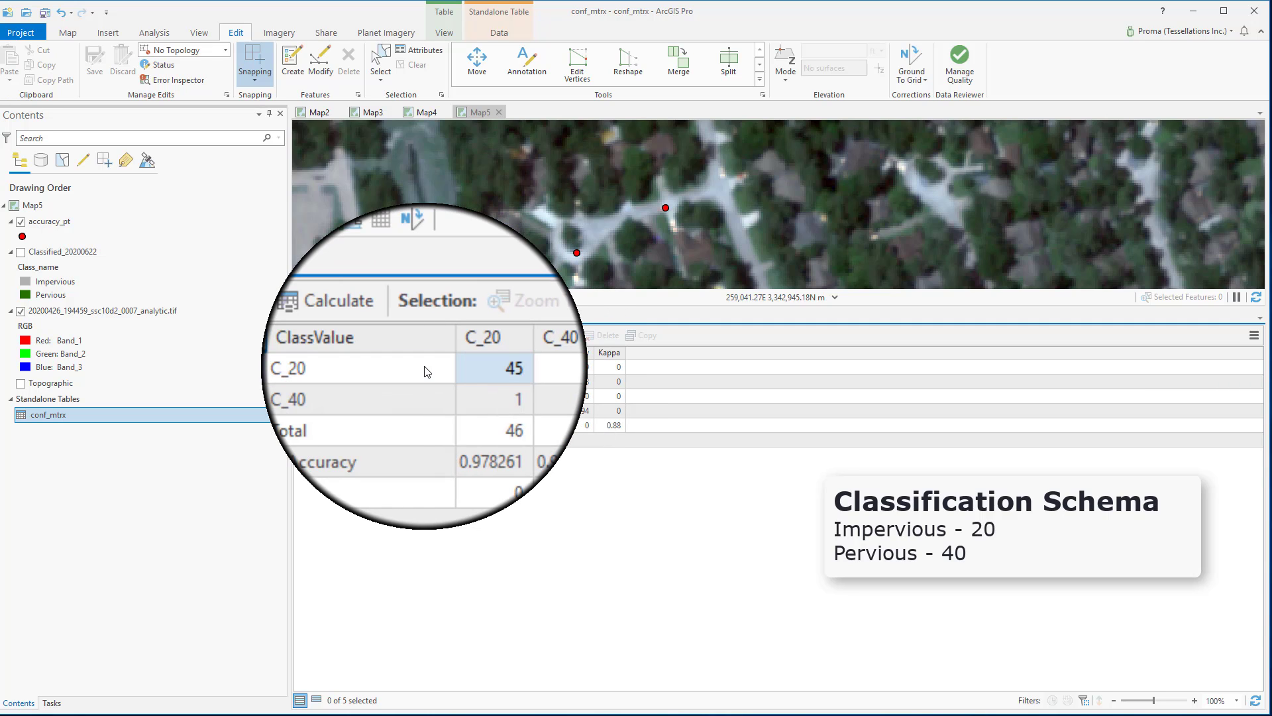